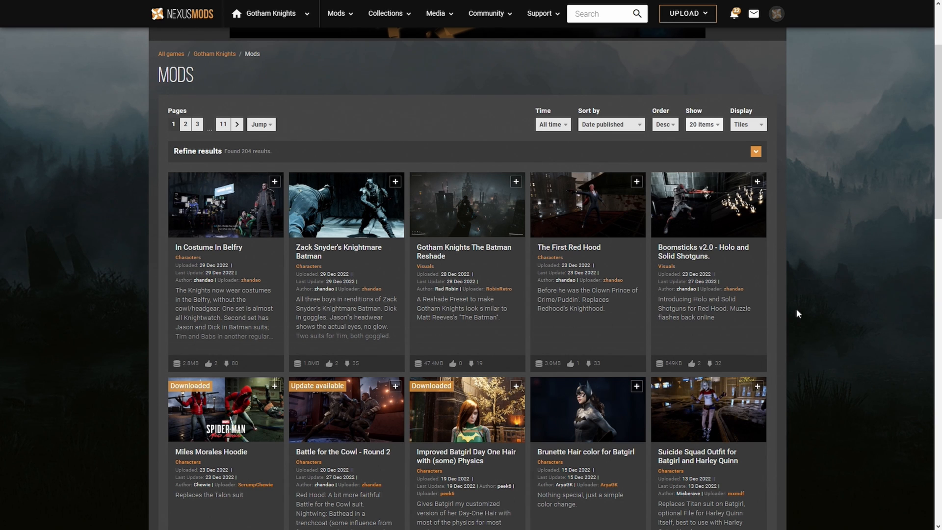
mouse_move(635, 299)
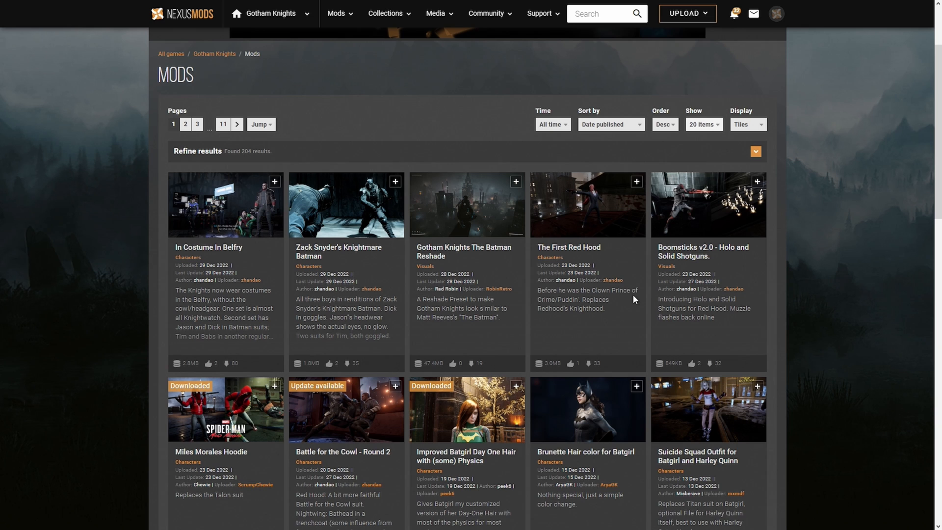
- Start the free Slow Download of the Set 02 - Casual 02 file from the mod's Files list
scroll("down", 3)
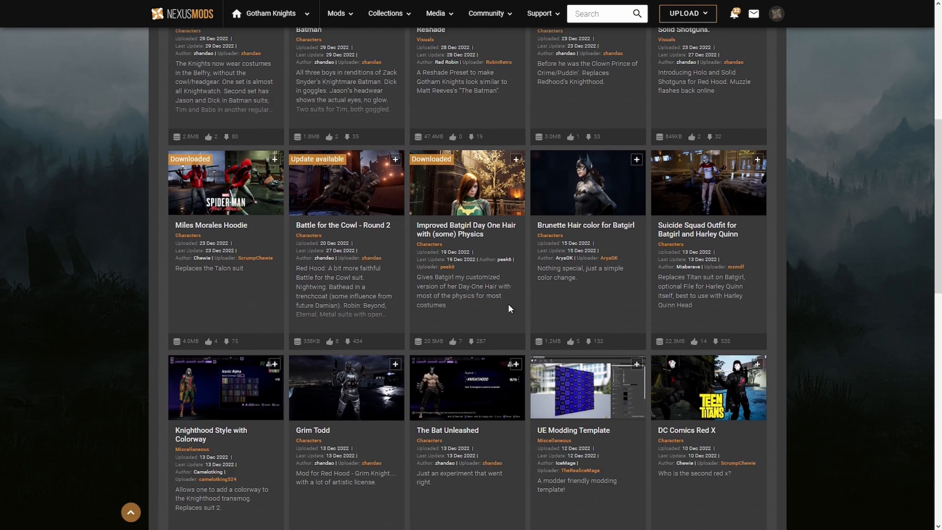
scroll("up", 3)
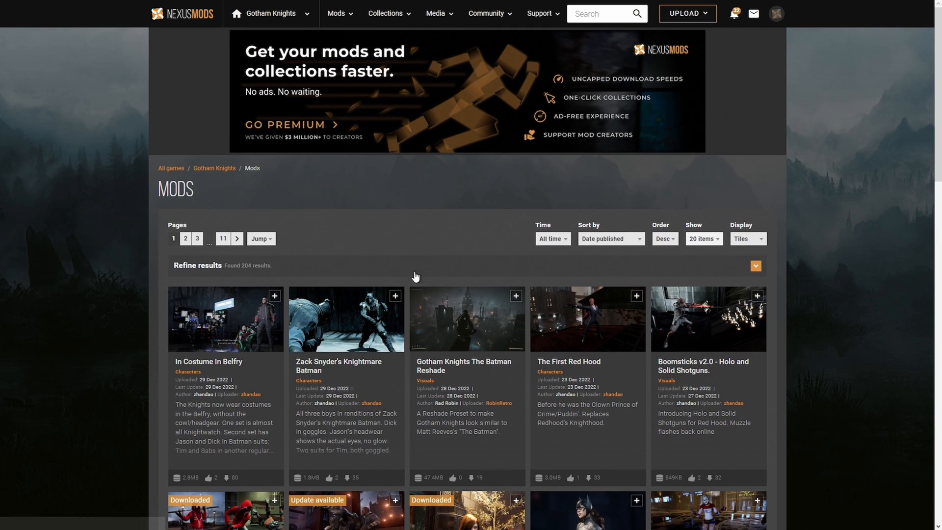
mouse_move(491, 189)
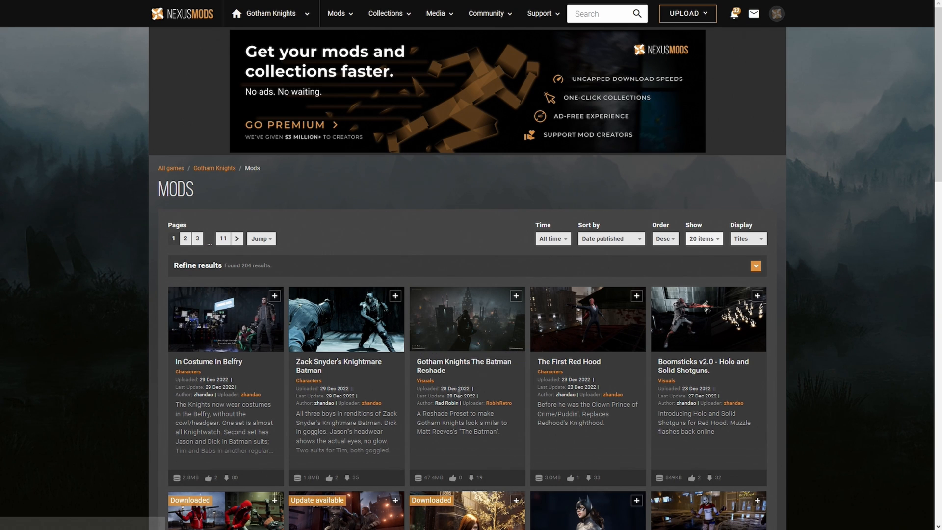
scroll("down", 3)
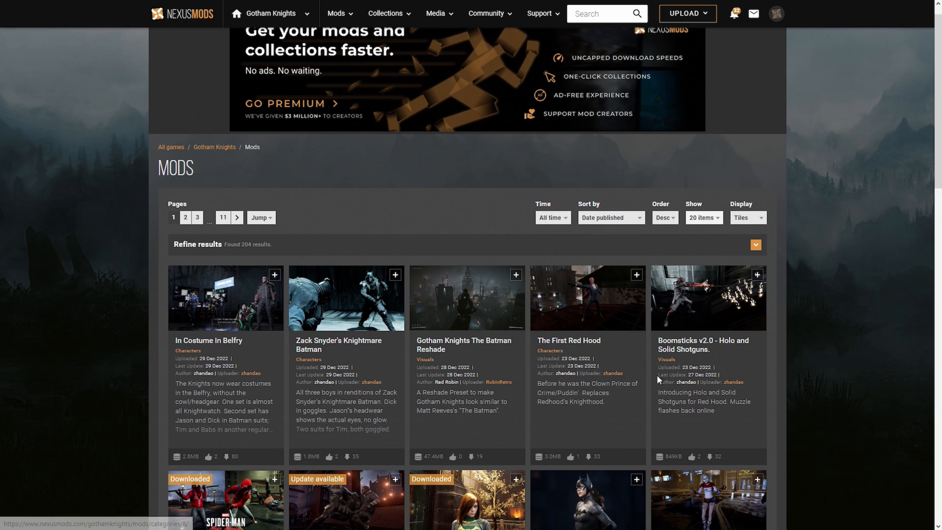
scroll("down", 3)
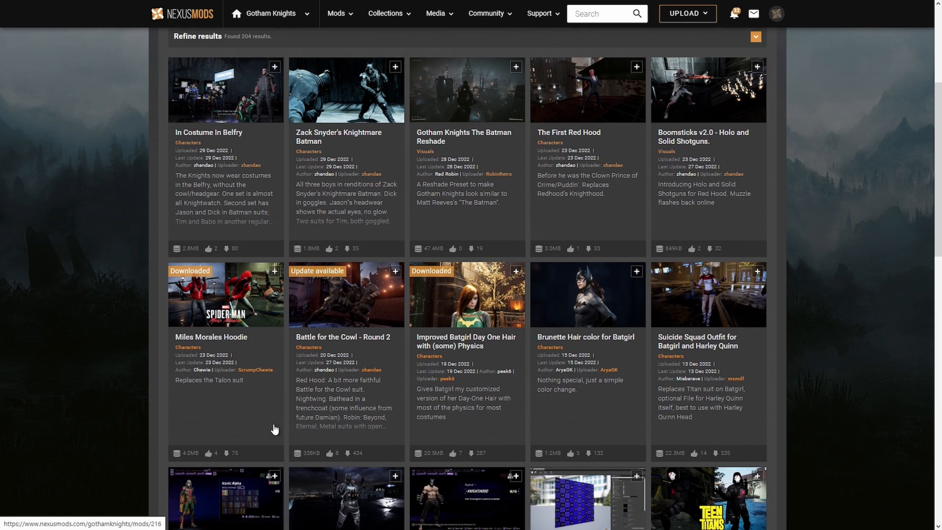
mouse_move(589, 395)
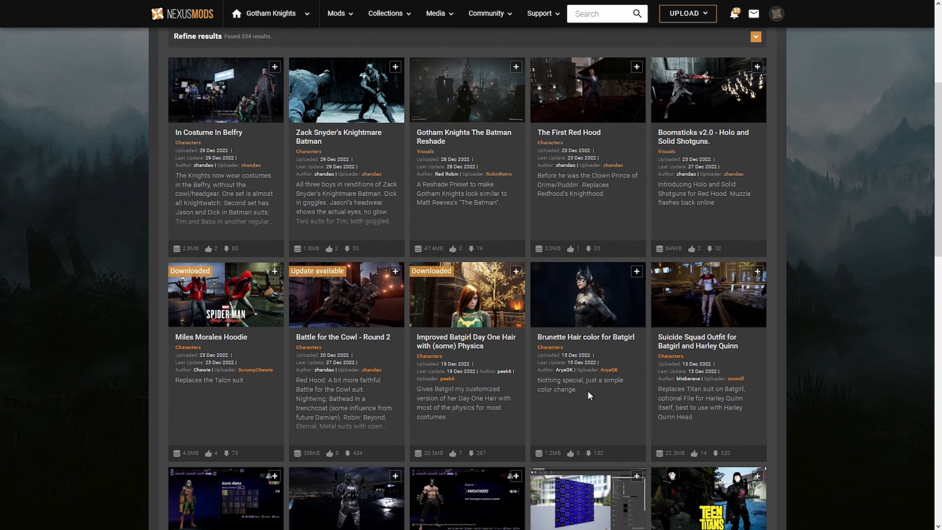
scroll("up", 3)
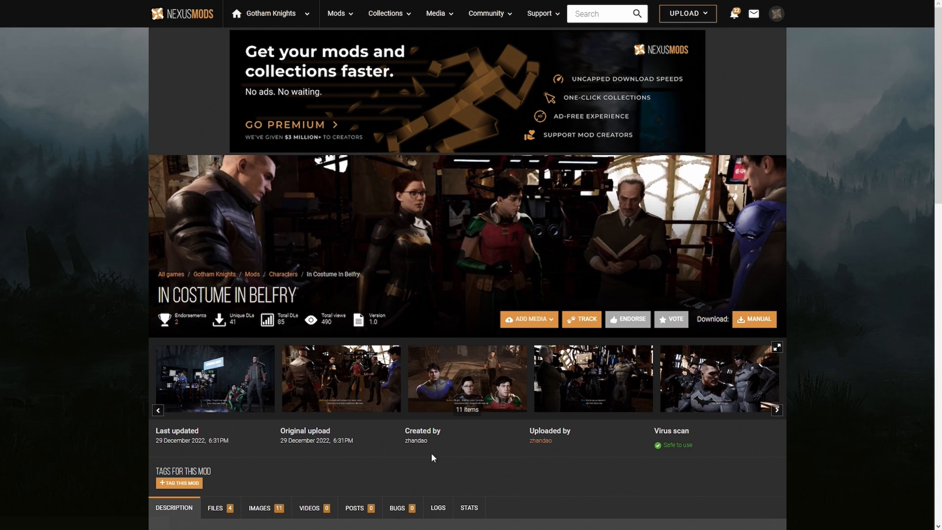
scroll("down", 3)
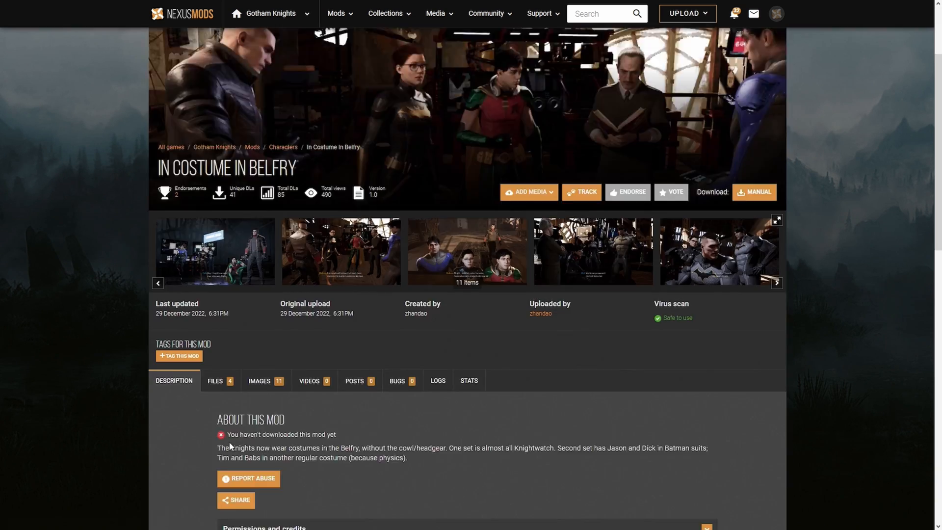
scroll("down", 3)
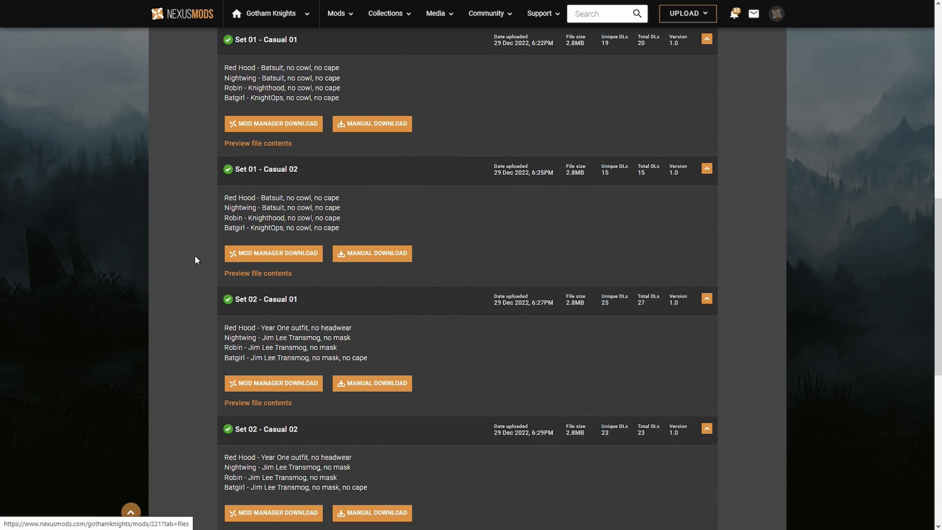
mouse_move(372, 337)
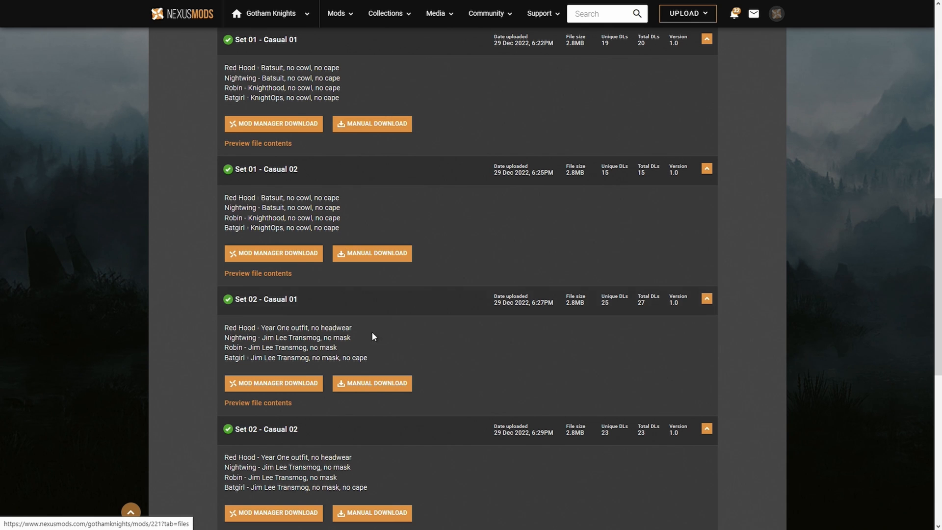
scroll("down", 3)
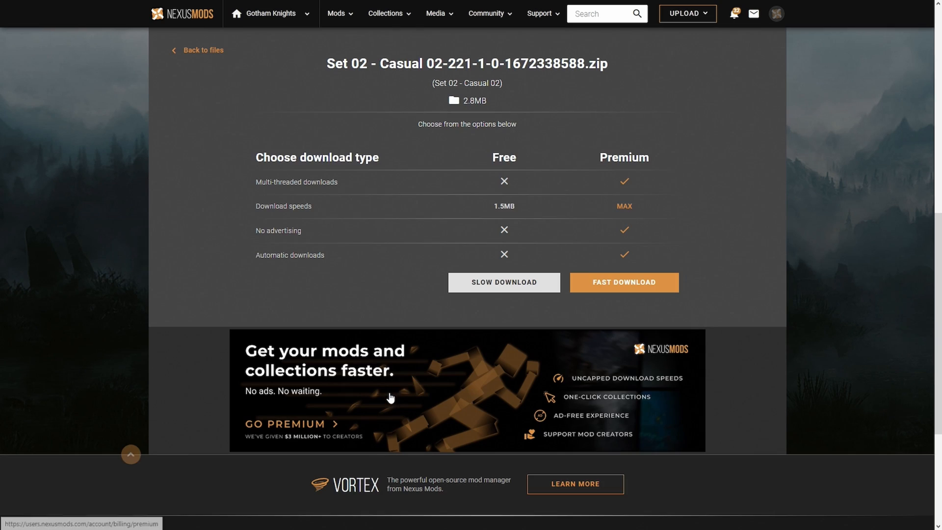
left_click(504, 283)
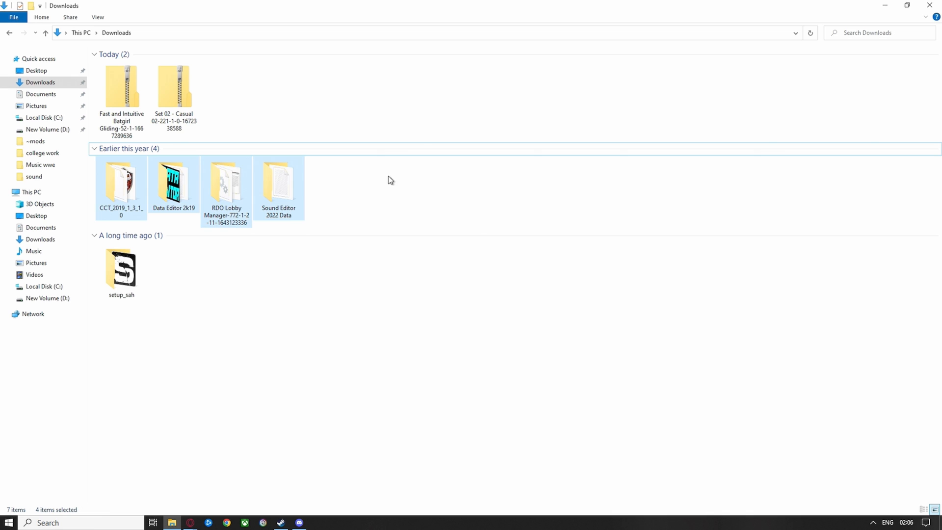
- Extract the Set 02 - Casual 02 zip with 7-Zip into its own folder and view the .pak inside
left_click(173, 87)
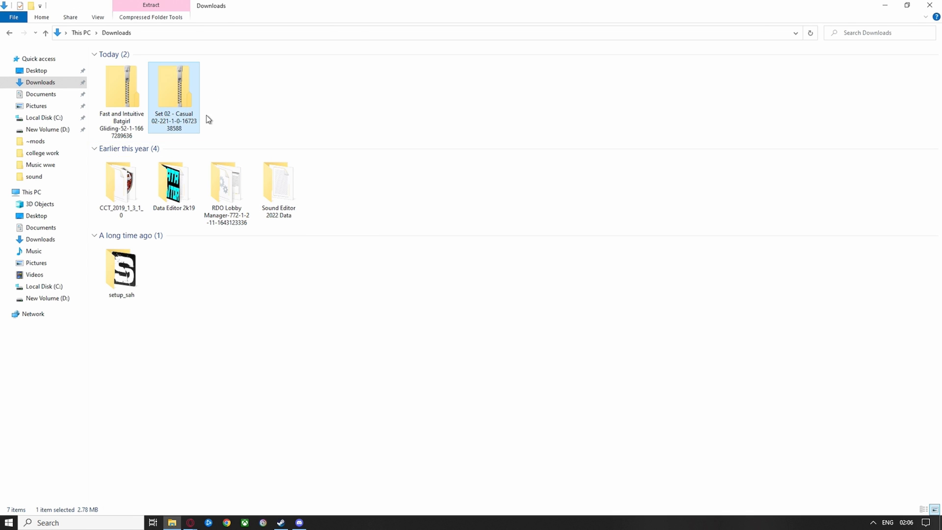
right_click(174, 96)
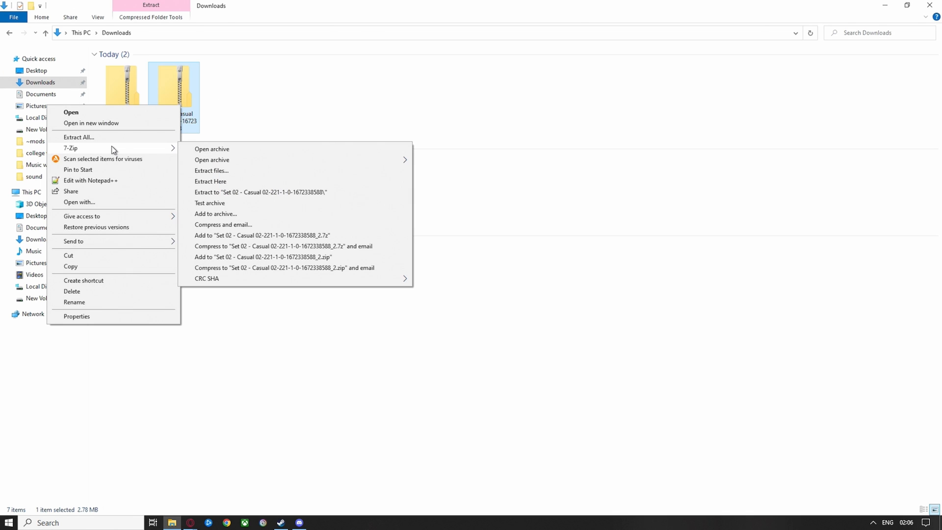
mouse_move(126, 150)
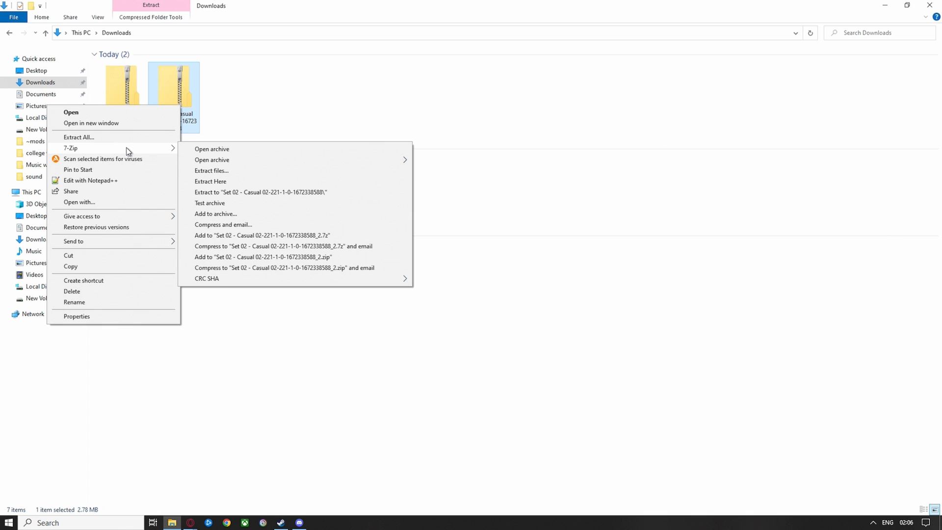
mouse_move(225, 193)
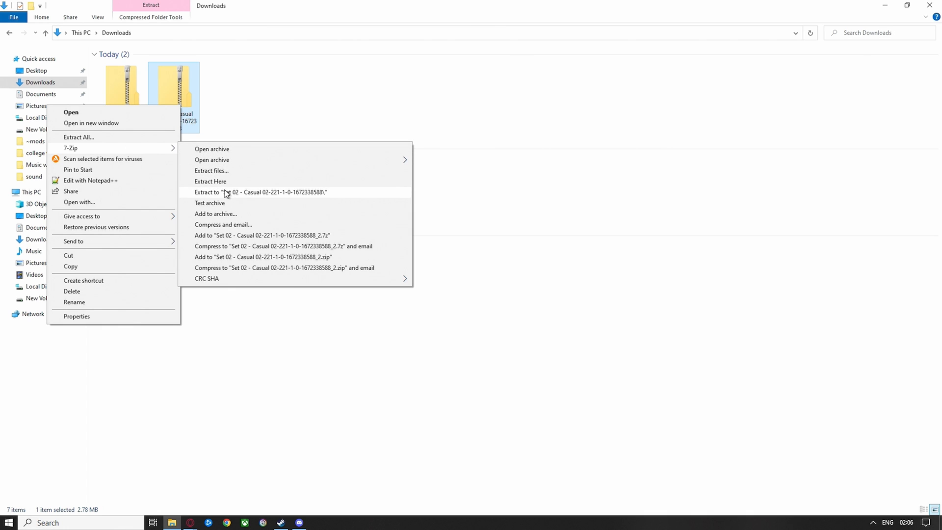
left_click(261, 191)
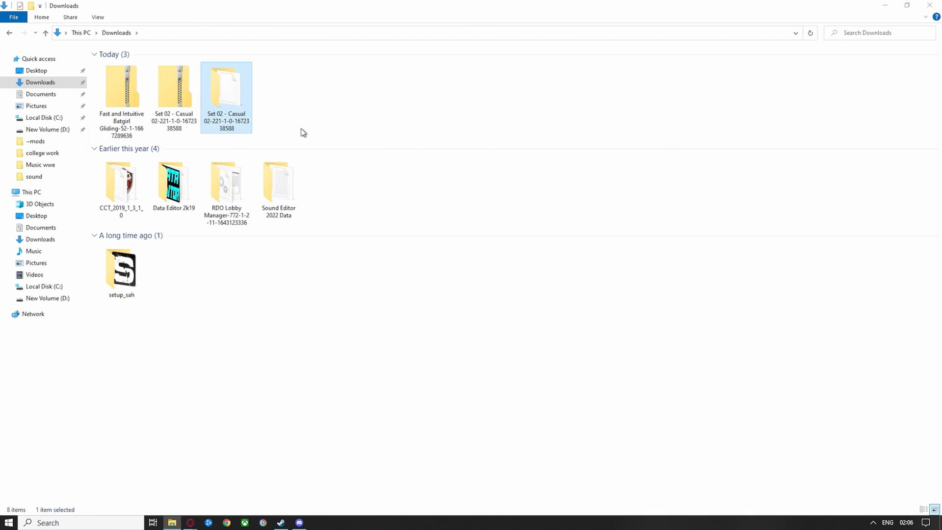
double_click(226, 87)
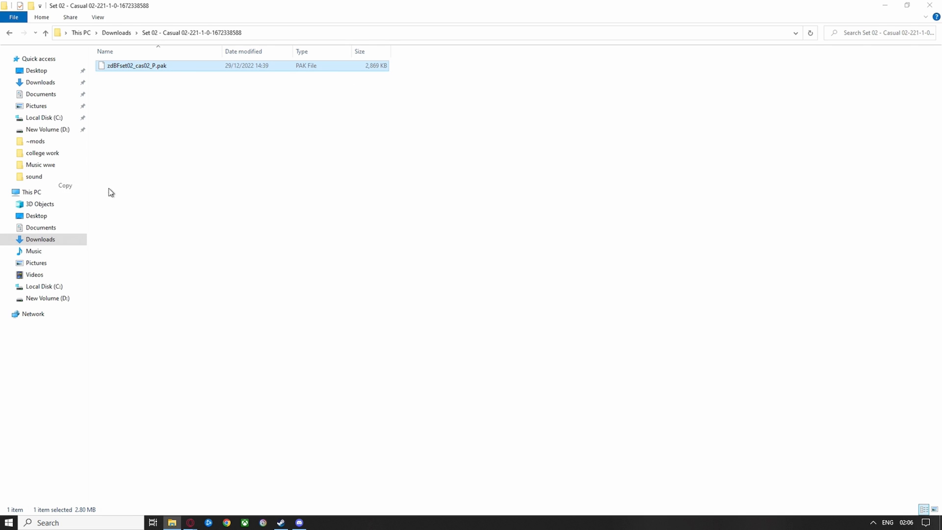
- Go to Gotham Knights\Mercury\Content\Paks on D: and enter the ~mods folder
left_click(35, 140)
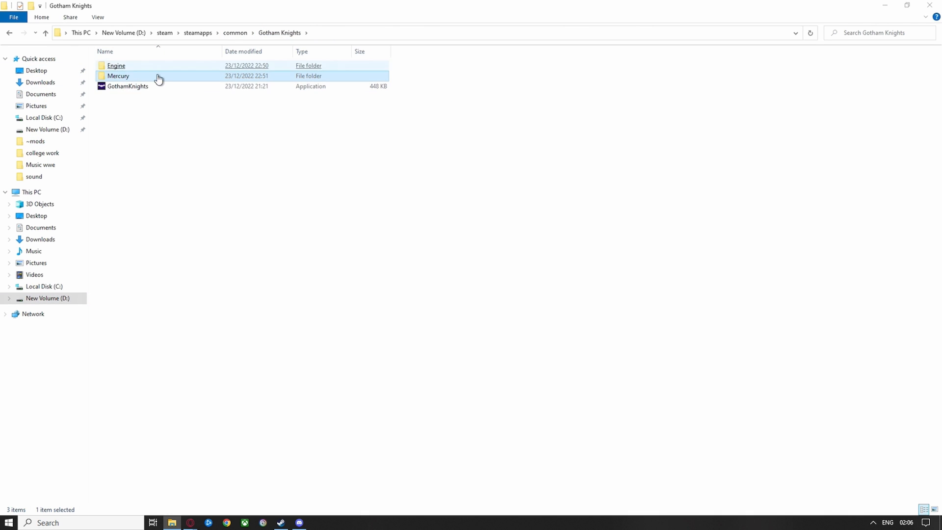
double_click(118, 76)
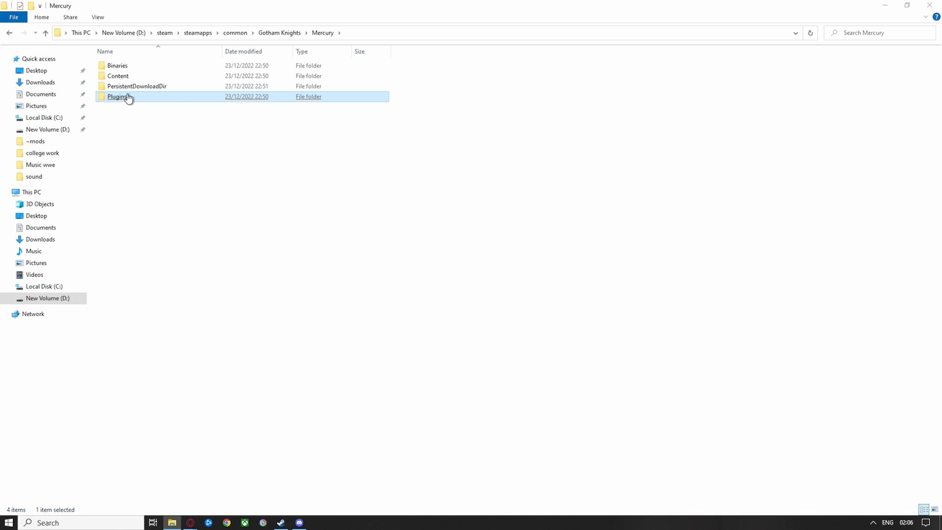
double_click(119, 96)
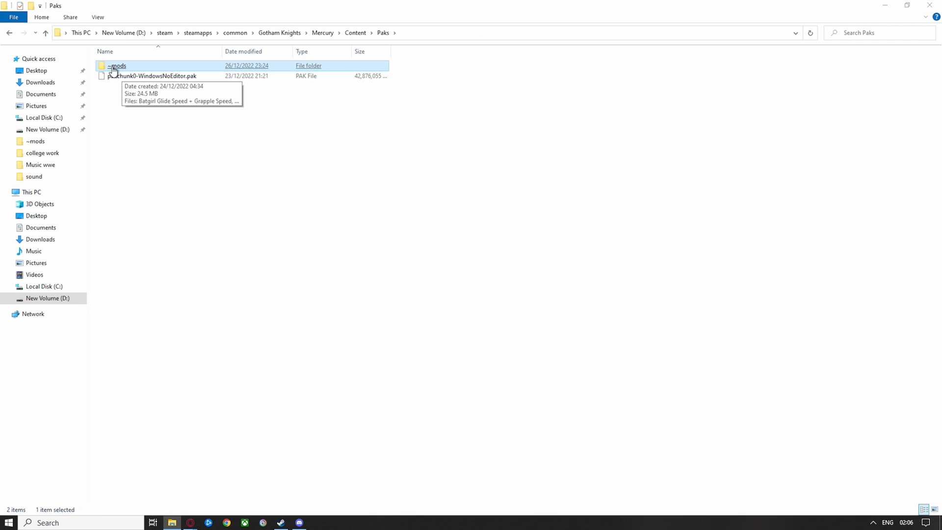
mouse_move(123, 71)
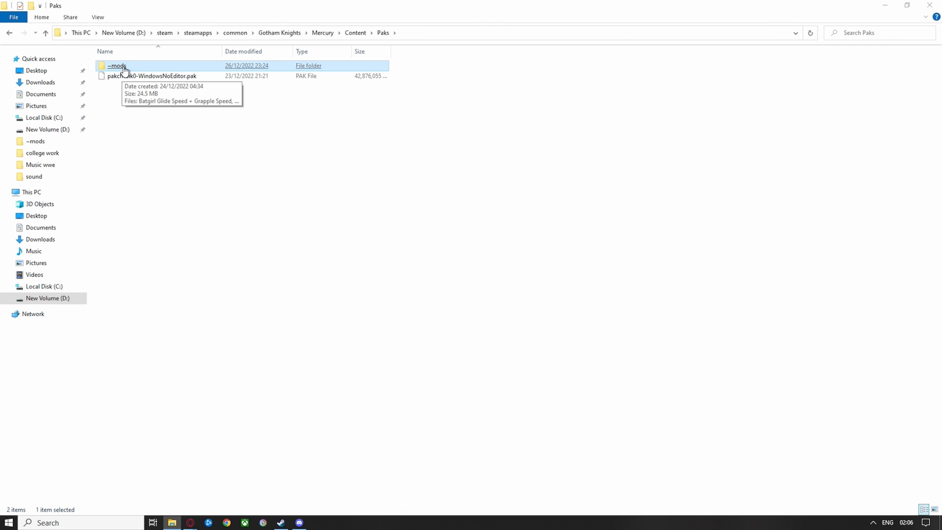
mouse_move(111, 70)
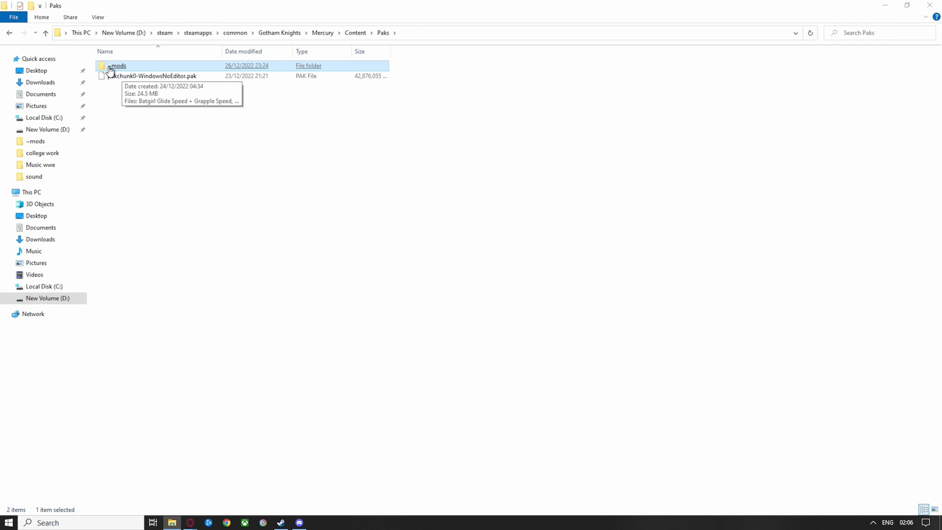
double_click(117, 64)
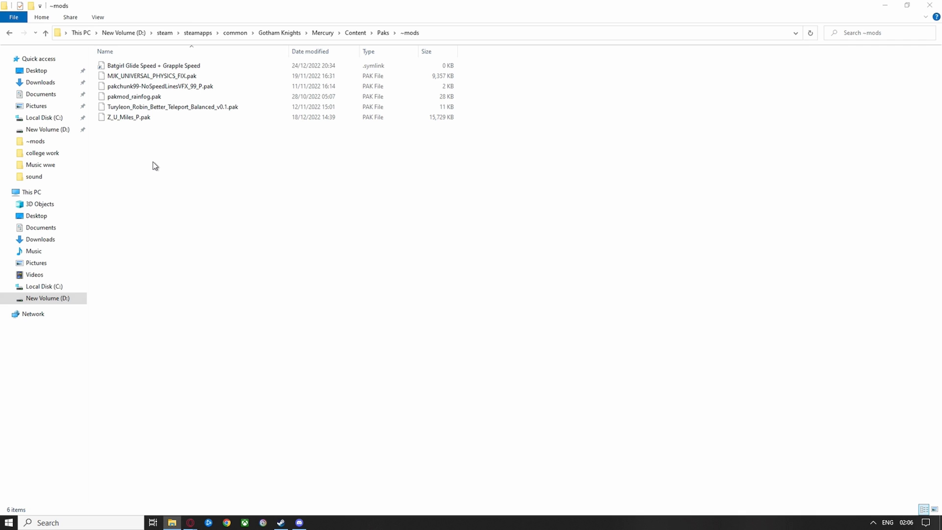
mouse_move(158, 147)
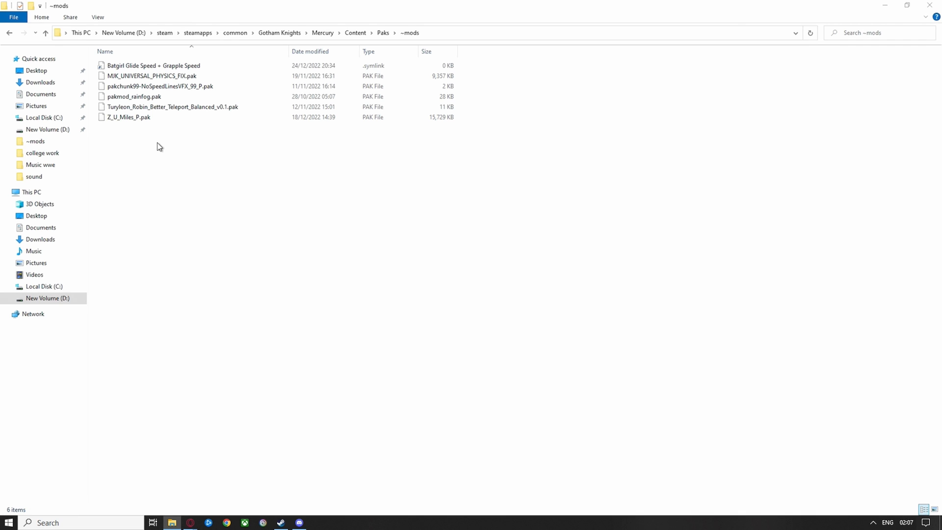
mouse_move(162, 163)
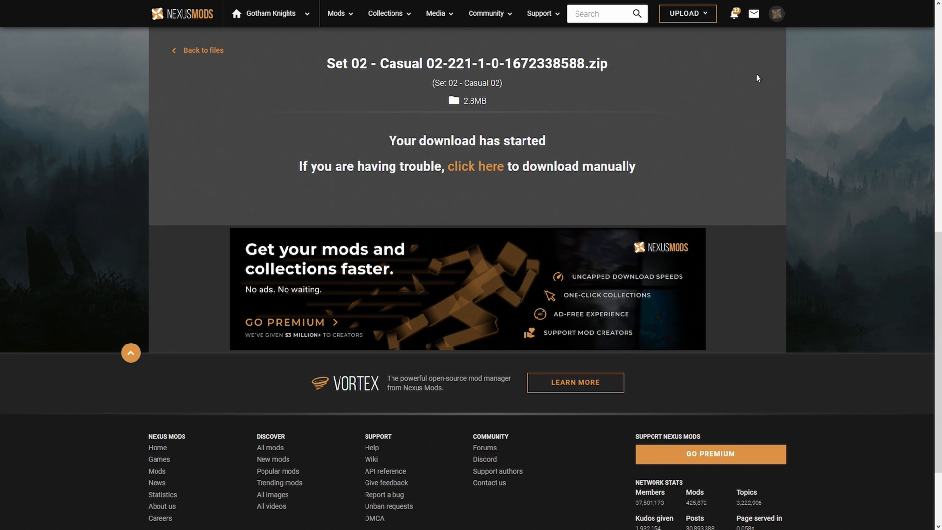
mouse_move(807, 103)
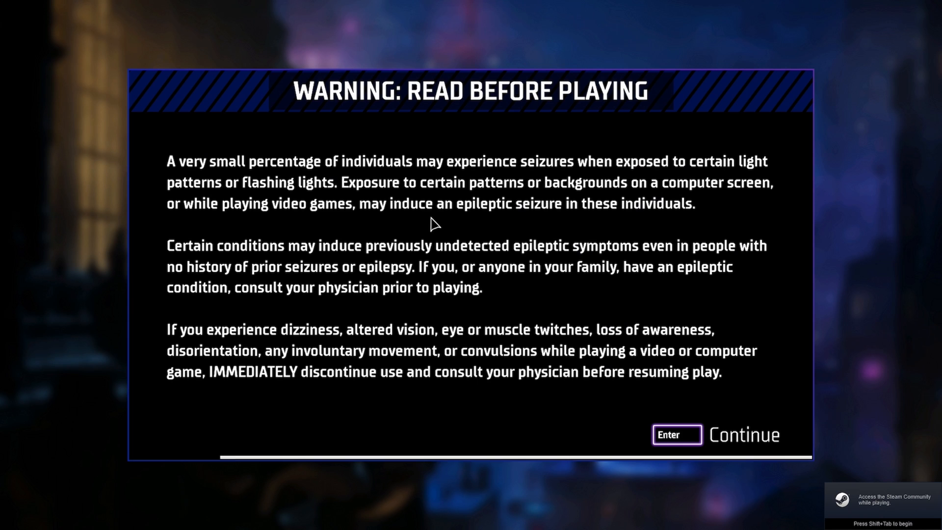
- Dismiss the seizure warning with Enter so the game loads into the Belfry
key("enter")
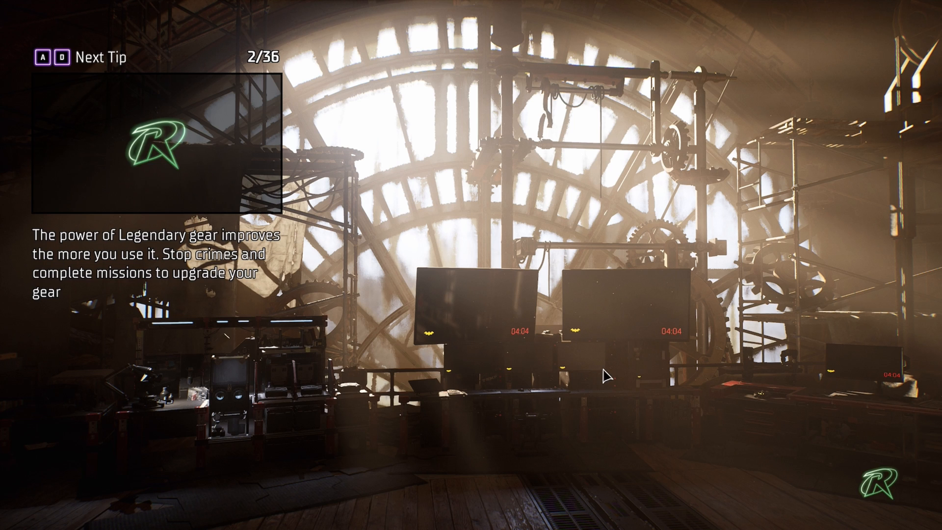
mouse_move(628, 367)
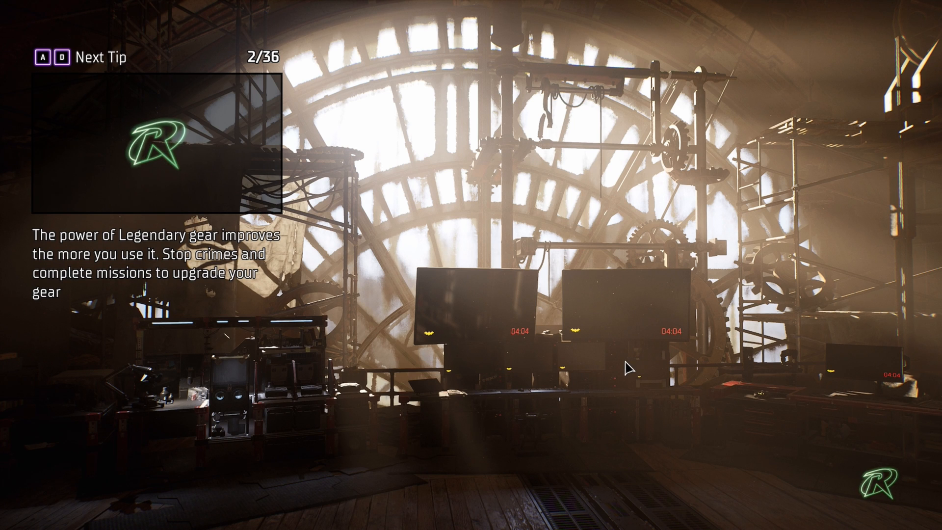